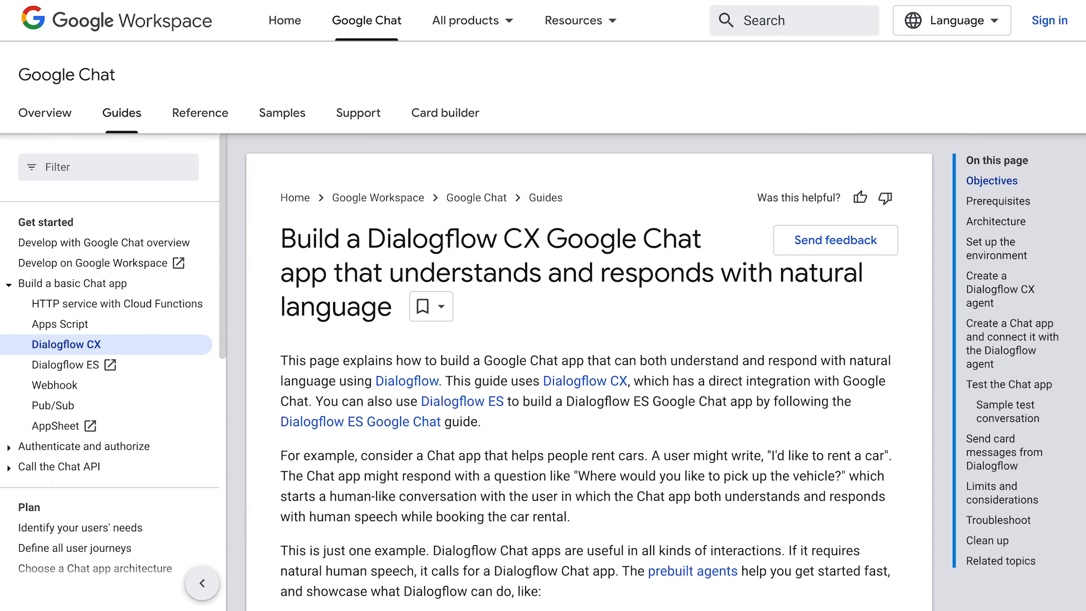
scroll("down", 3)
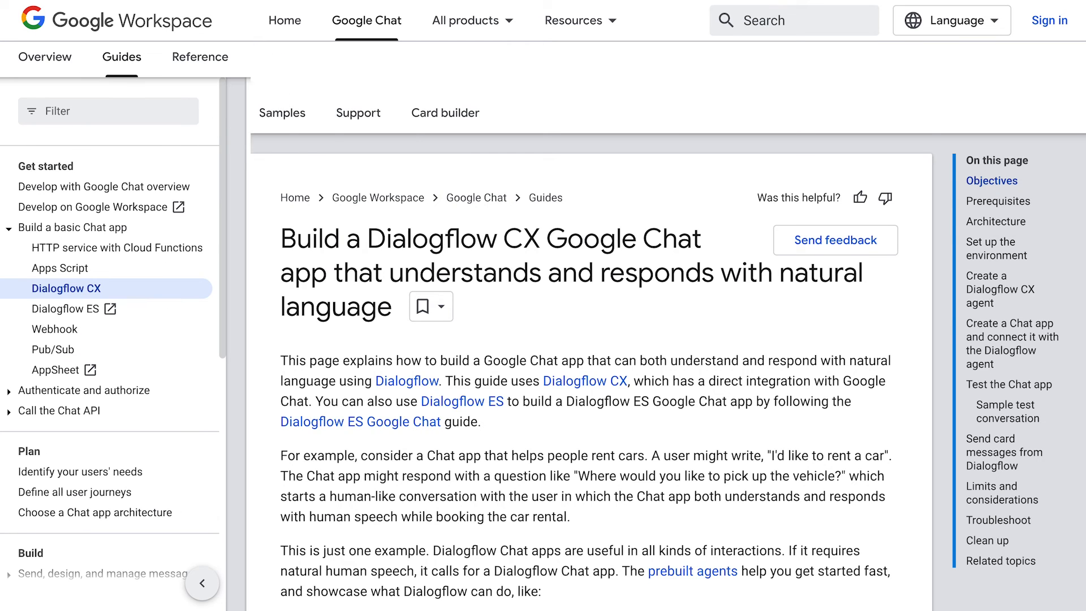
scroll("down", 3)
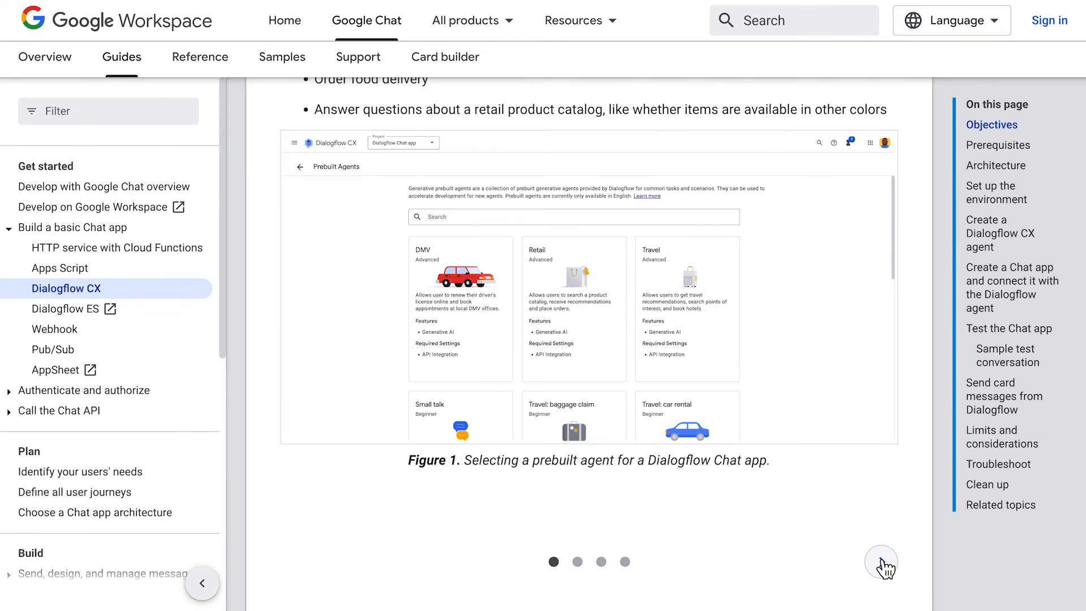